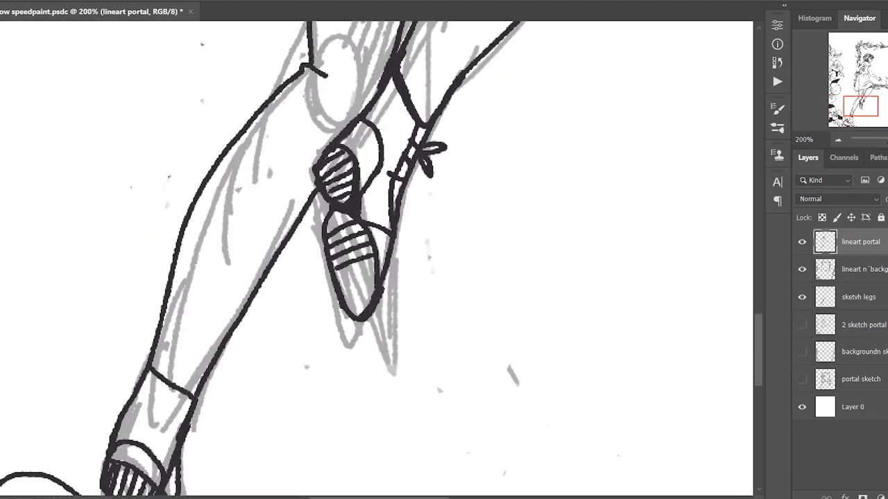
- Scroll the canvas while inking the legs and striped shoes in black
scroll("down", 3)
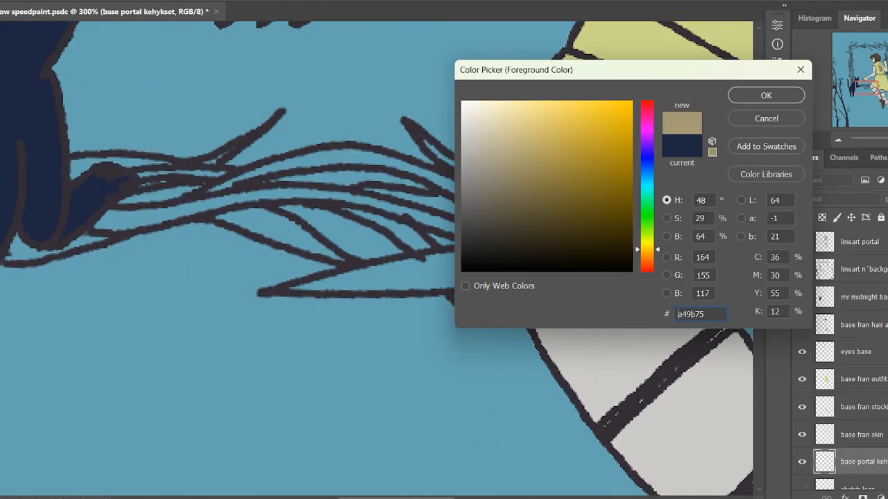
- Confirm tan #a49b75 as the foreground colour and paint the portal branches
left_click(766, 95)
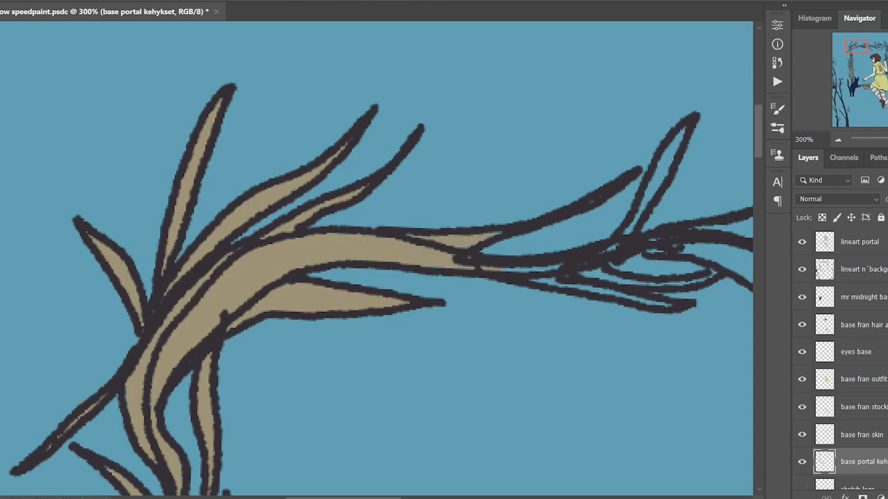
scroll("down", 3)
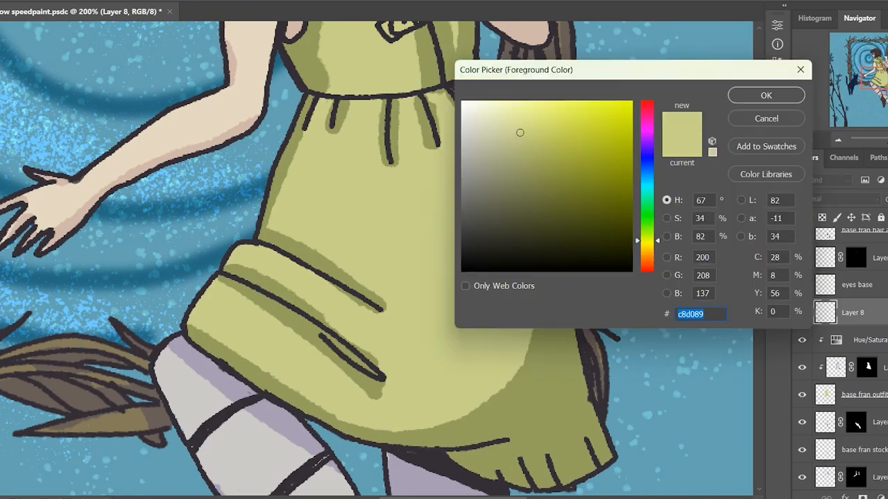
- Confirm pale yellow-green #c8d089 in the Color Picker for the dress stripes
left_click(765, 95)
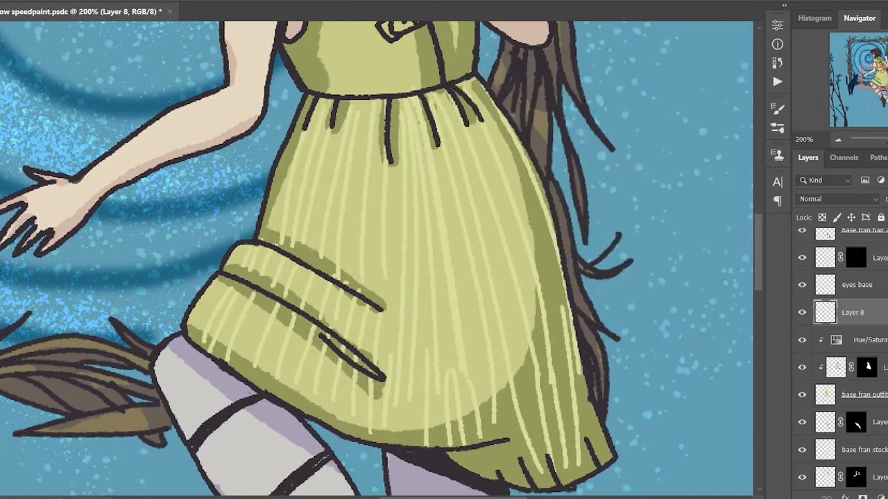